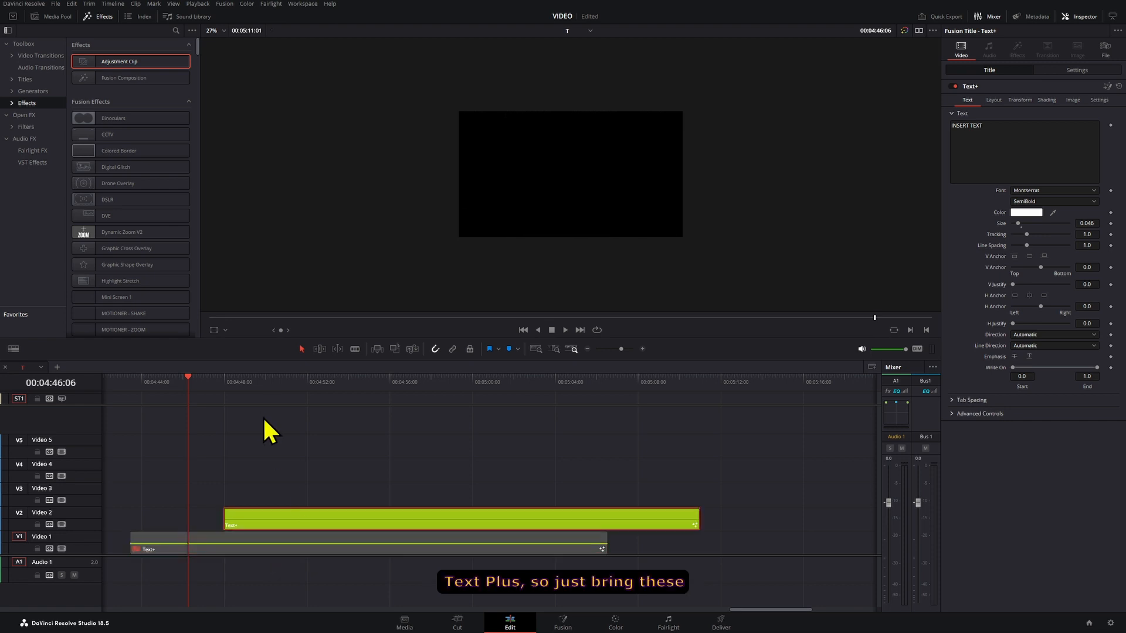
Select the 'Custom Title' Text+ clip on the timeline.
click(25, 80)
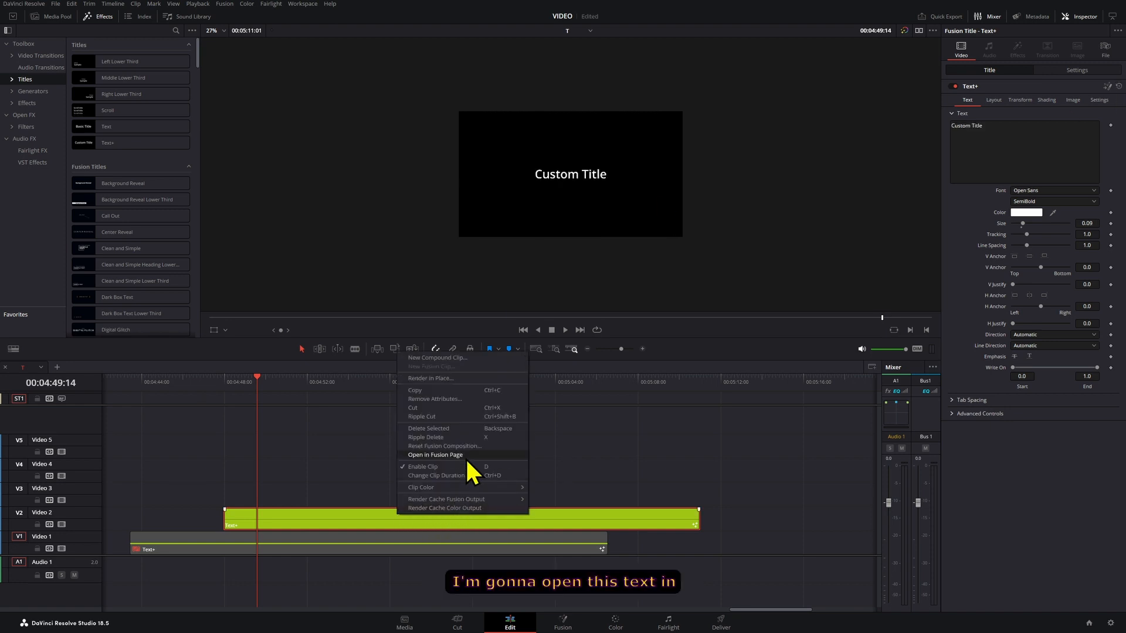
Open the title clip in Fusion and select its Template text node.
click(435, 455)
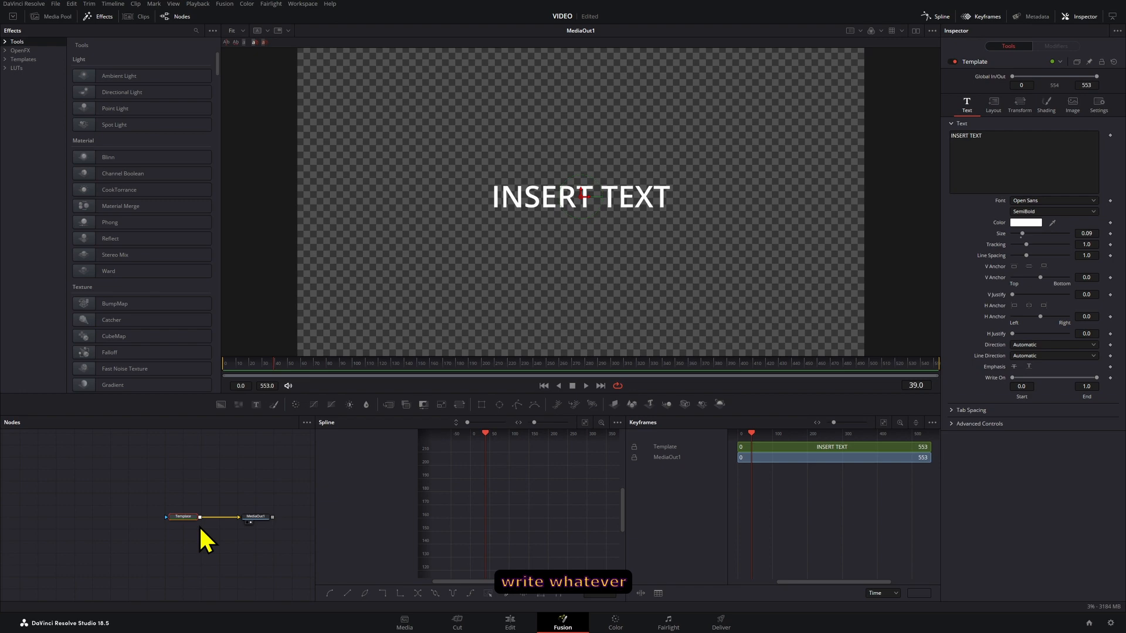
click(1049, 201)
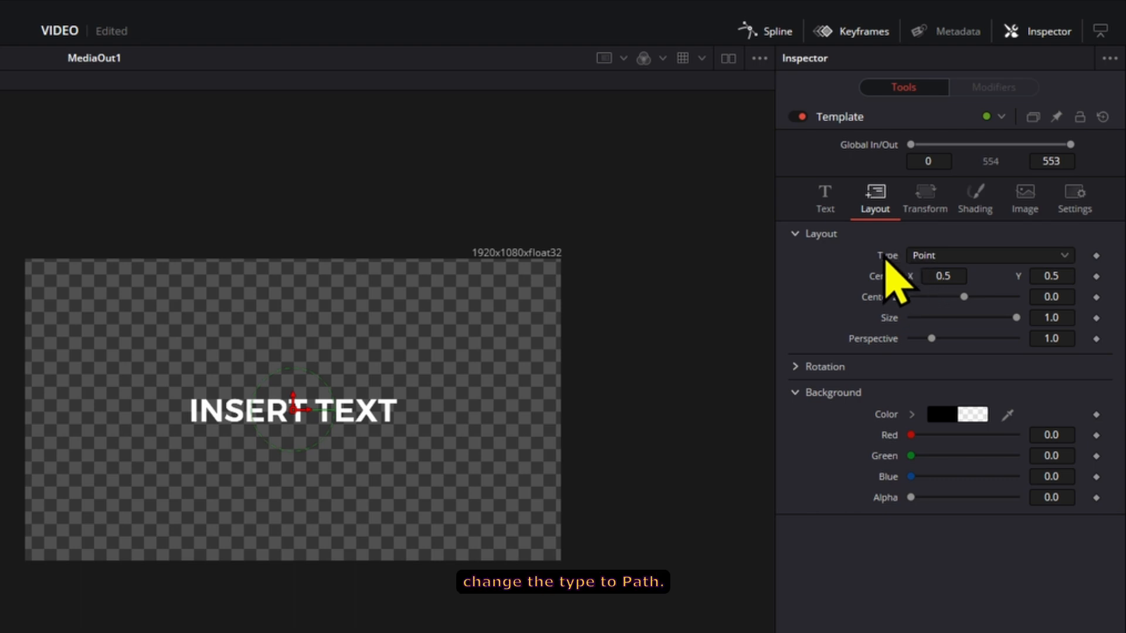
Set Layout Type to Path and create a rectangle path, confirming its width and height.
click(989, 255)
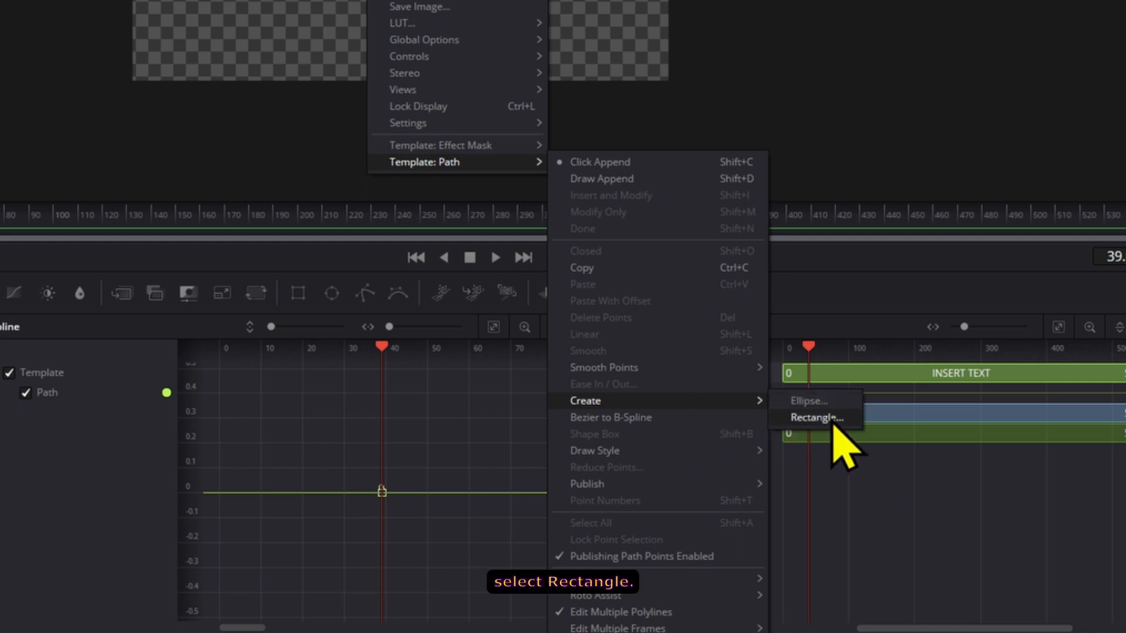
click(815, 418)
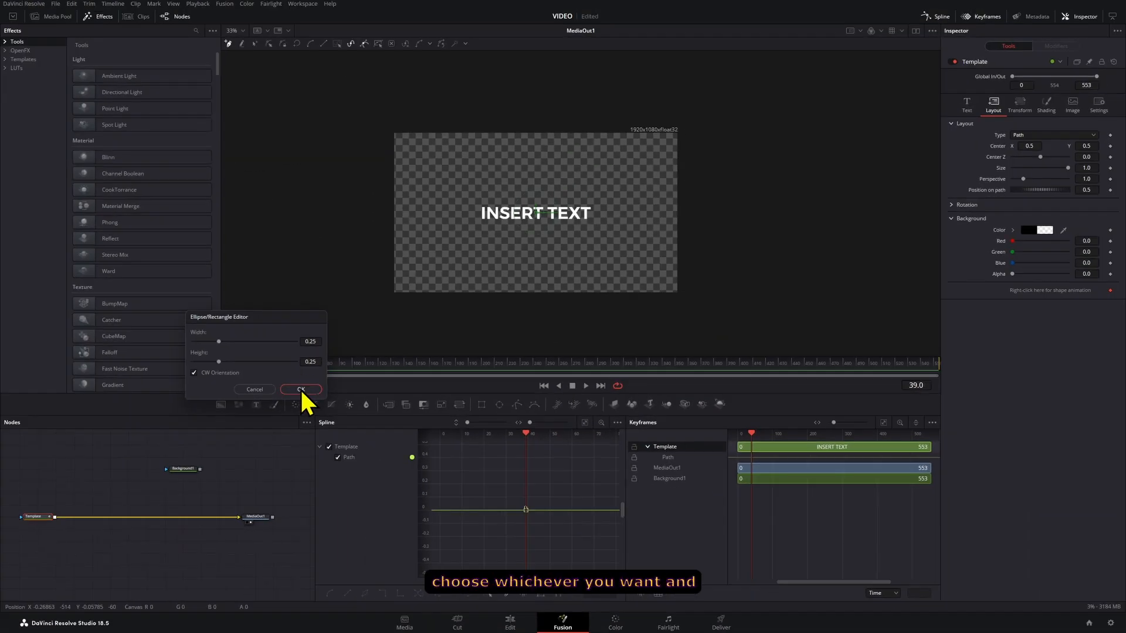
click(301, 389)
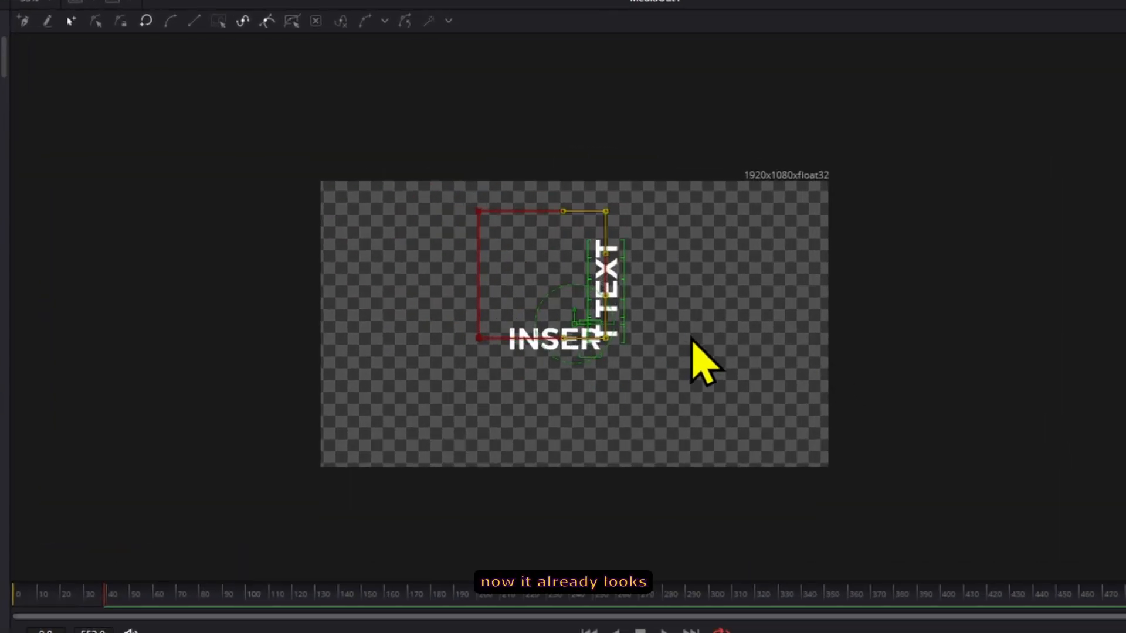
mouse_move(725, 402)
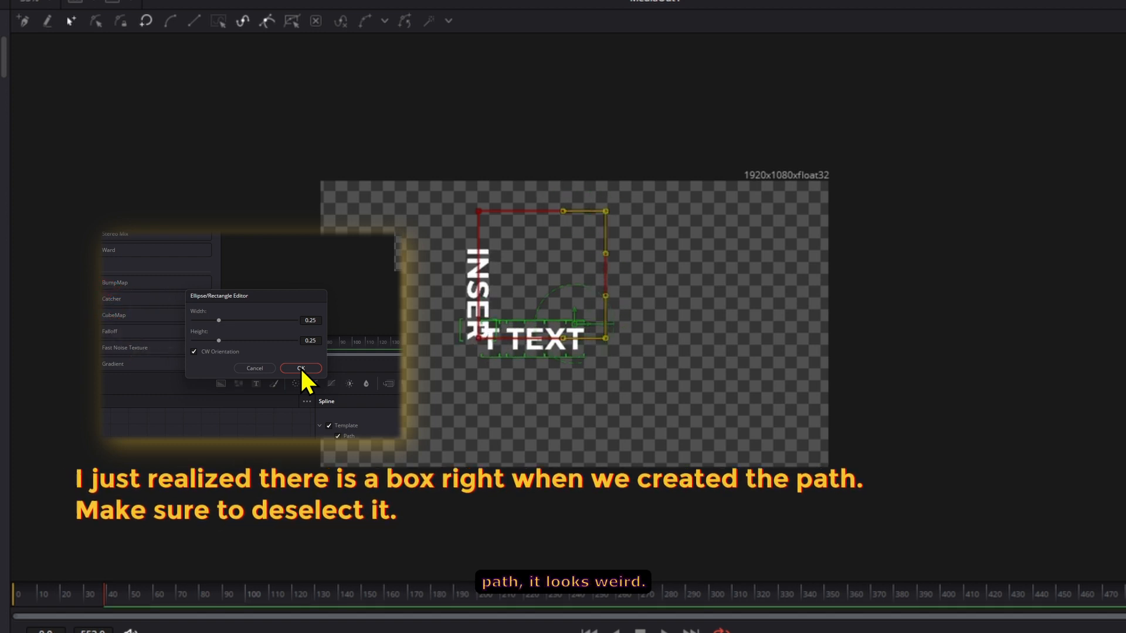
Recreate the rectangle path with CW Orientation unchecked.
click(301, 369)
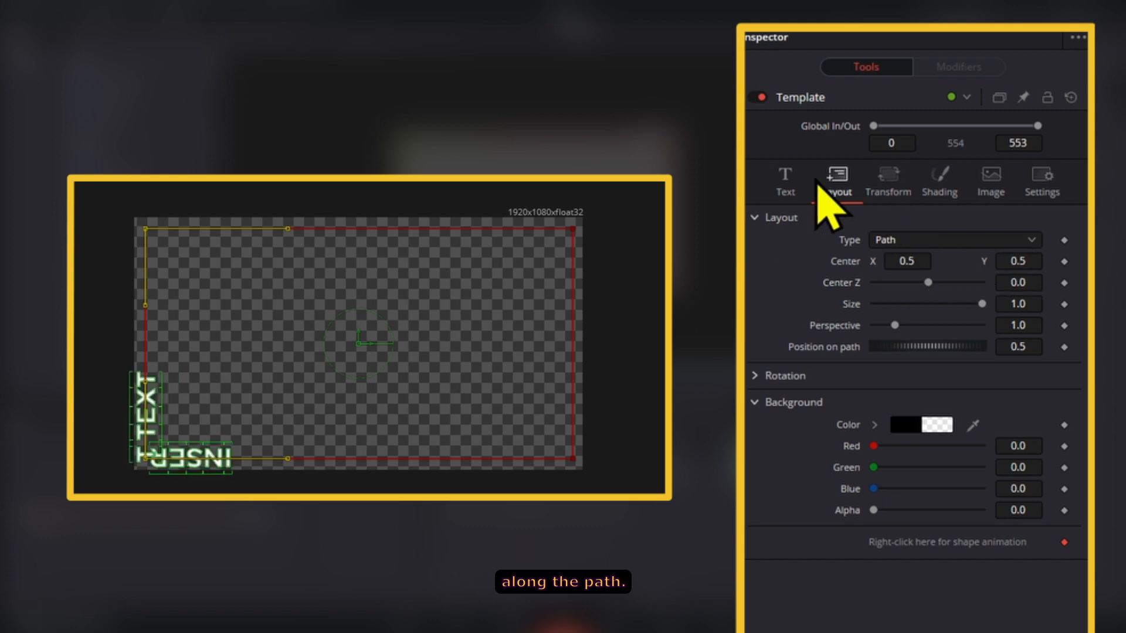
Lower the text Size to about 0.05 and set Position on path to 0.
click(784, 181)
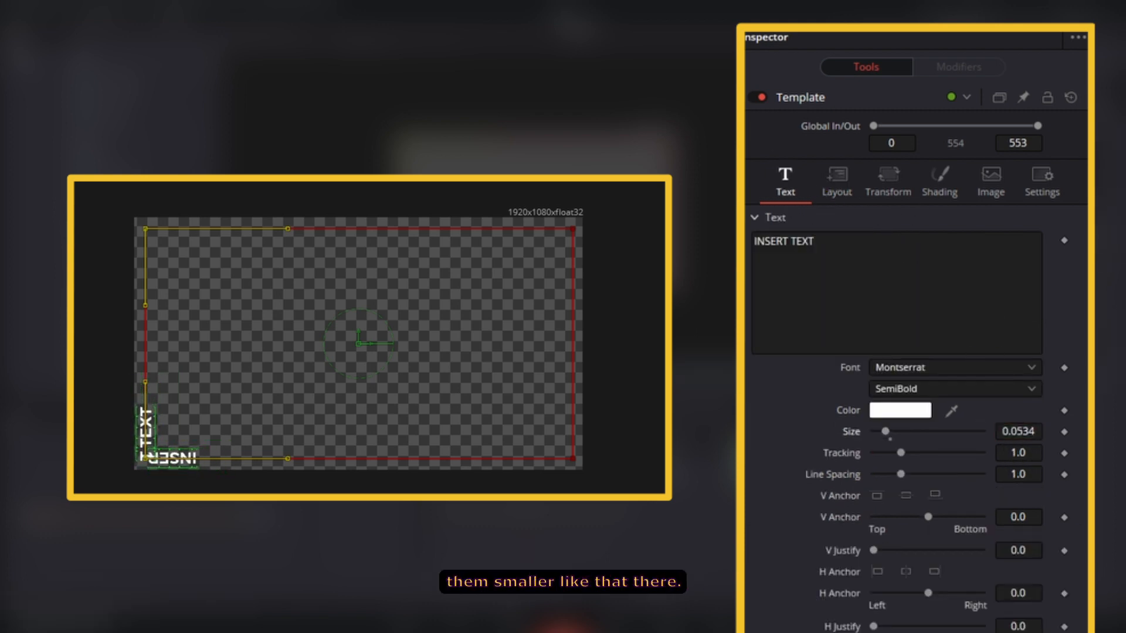
click(835, 183)
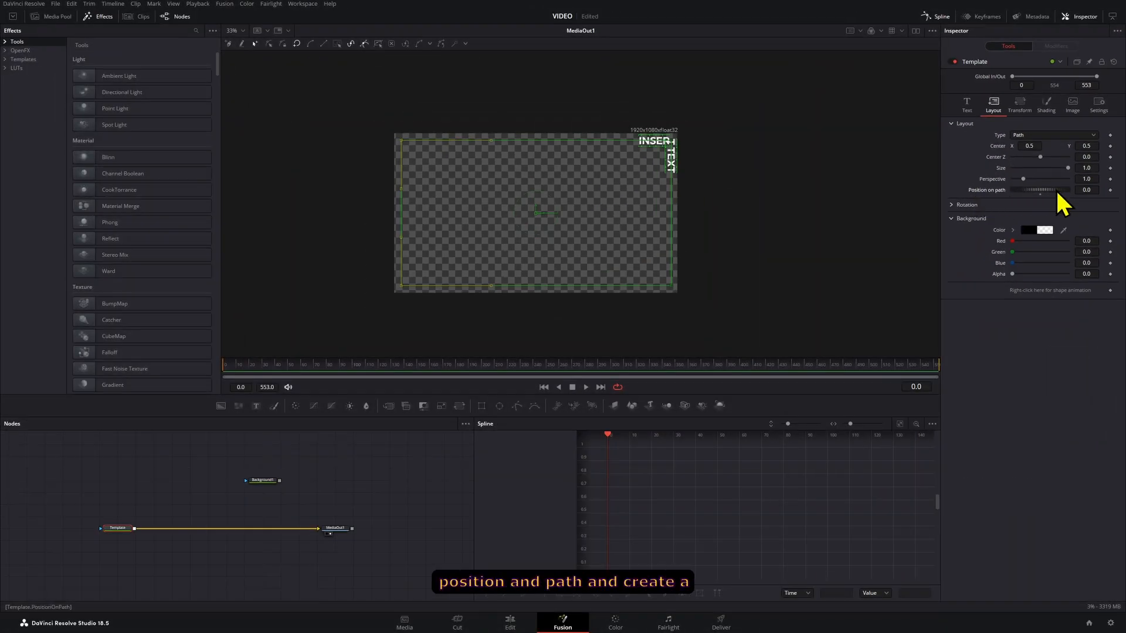
Keyframe Position on path from 0 at frame 0 to 1 at frame 119.
click(1109, 189)
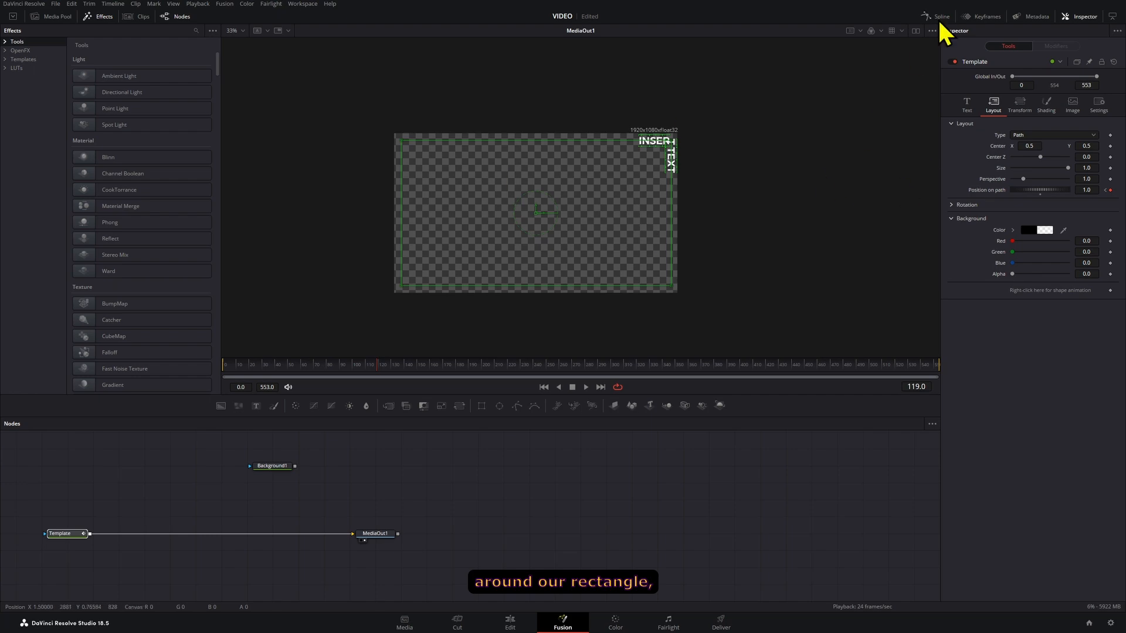
Scrub the timeline to preview the text travelling around the rectangle.
click(939, 16)
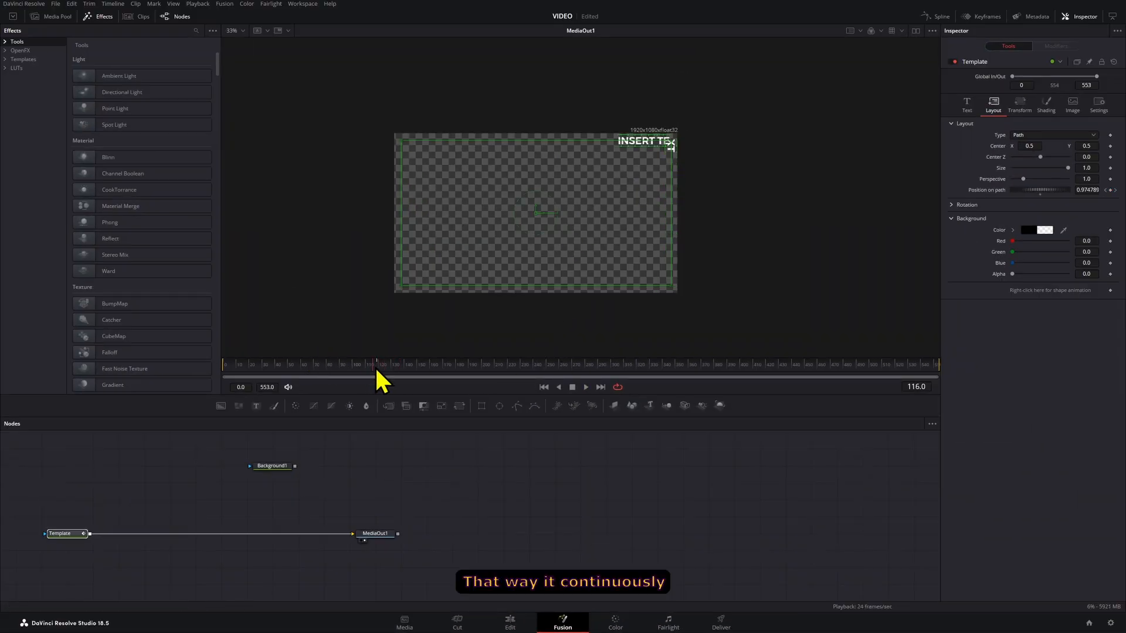
click(60, 533)
text(du)
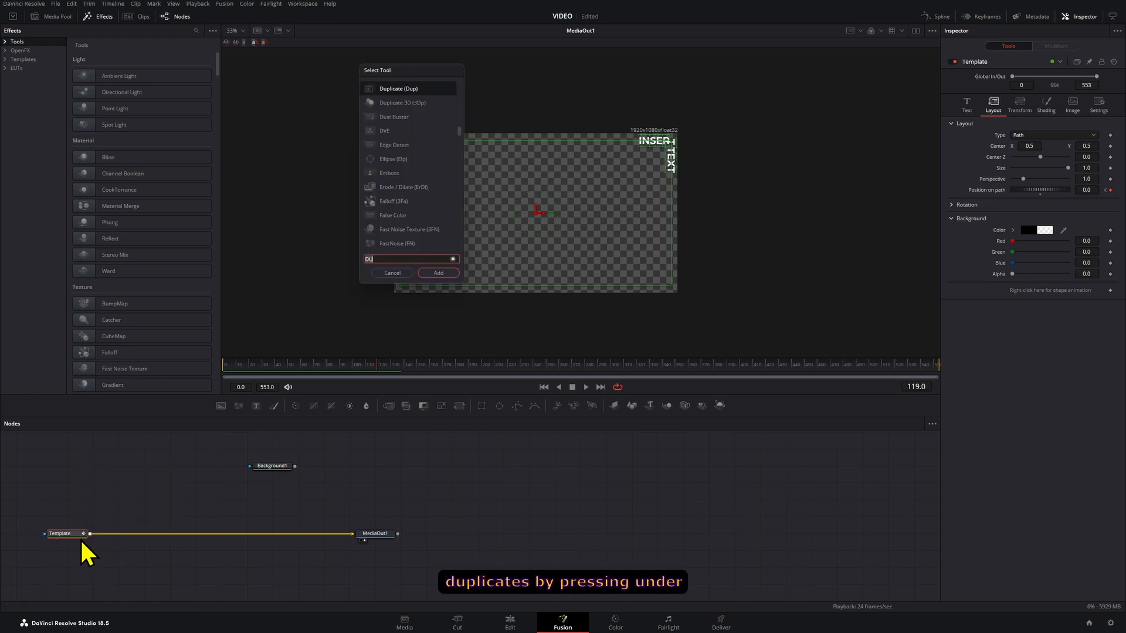
Add a Duplicate with 10 copies and -12 time offset, preview, return to frame 0.
click(438, 273)
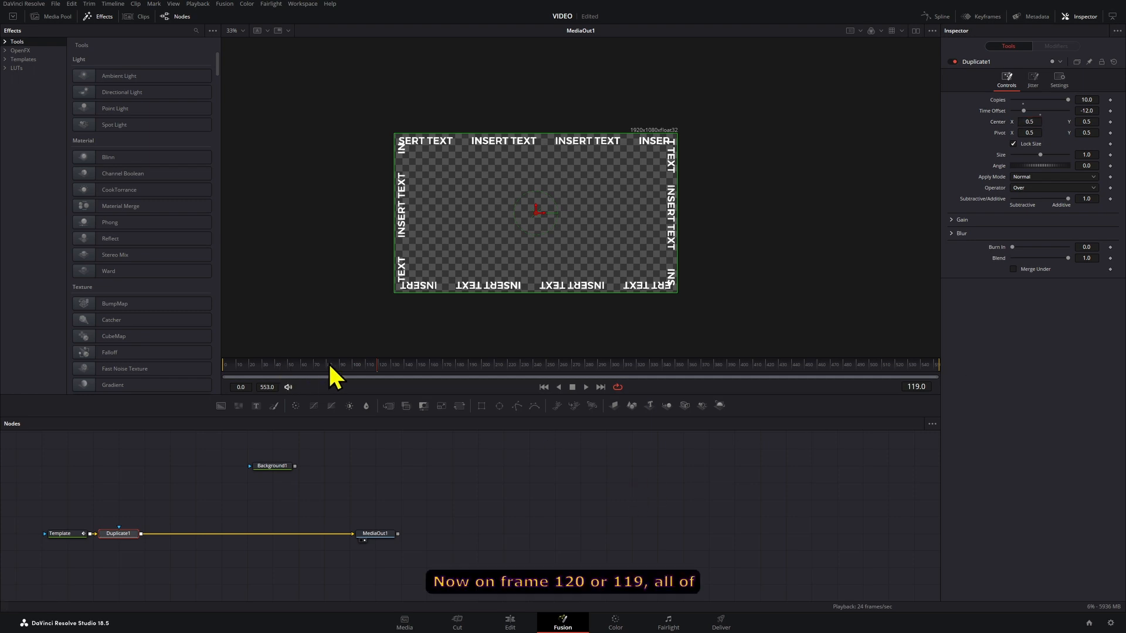
mouse_move(373, 359)
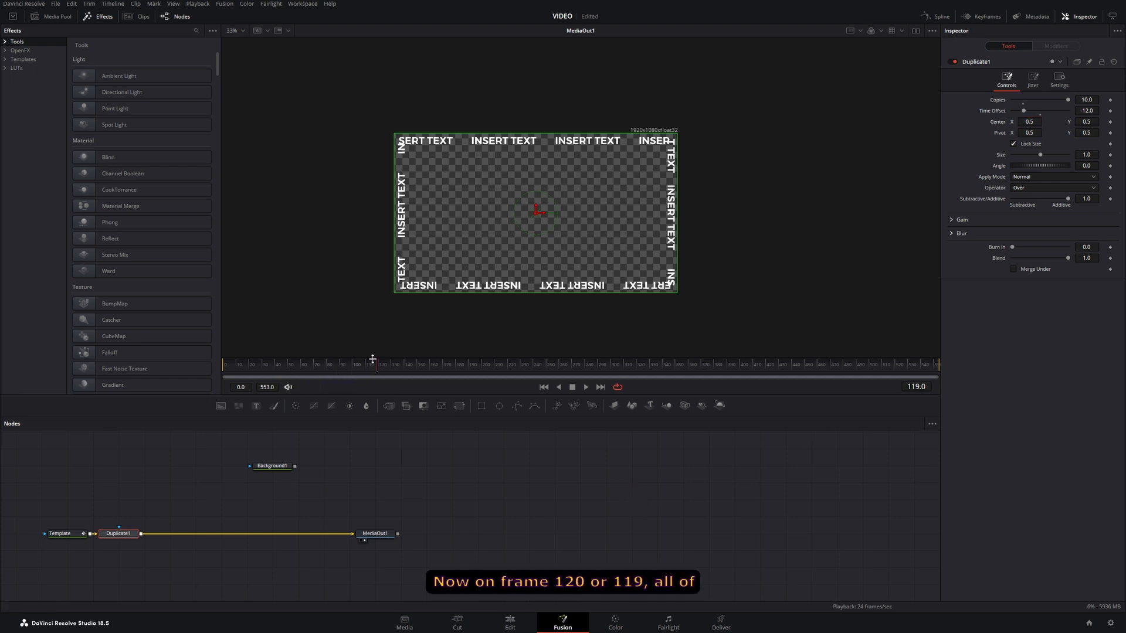
click(585, 386)
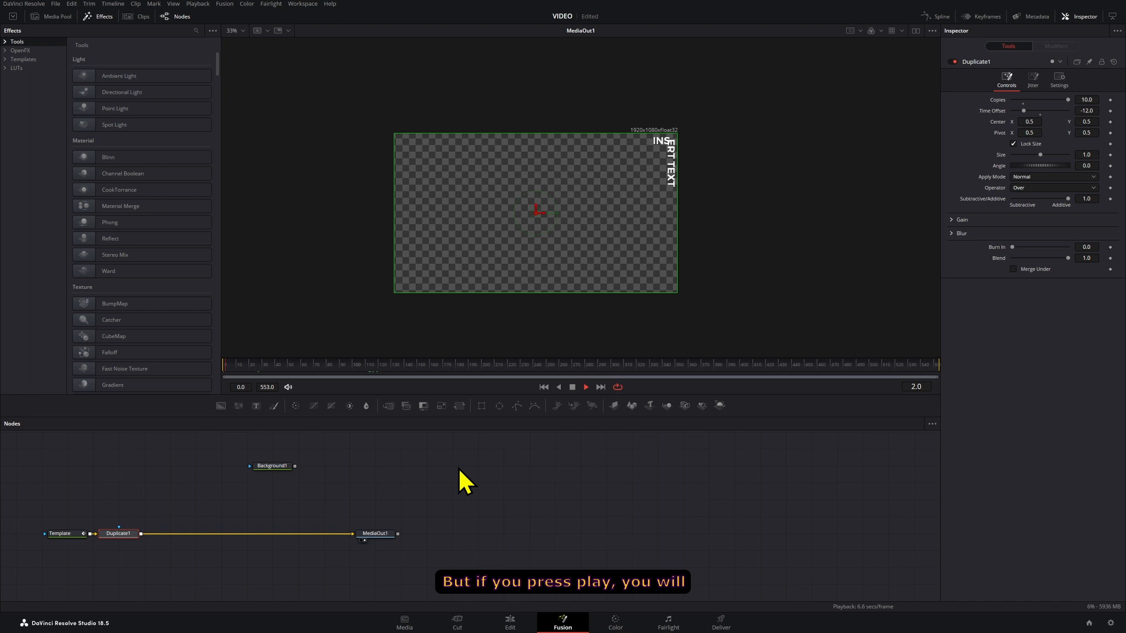
click(584, 387)
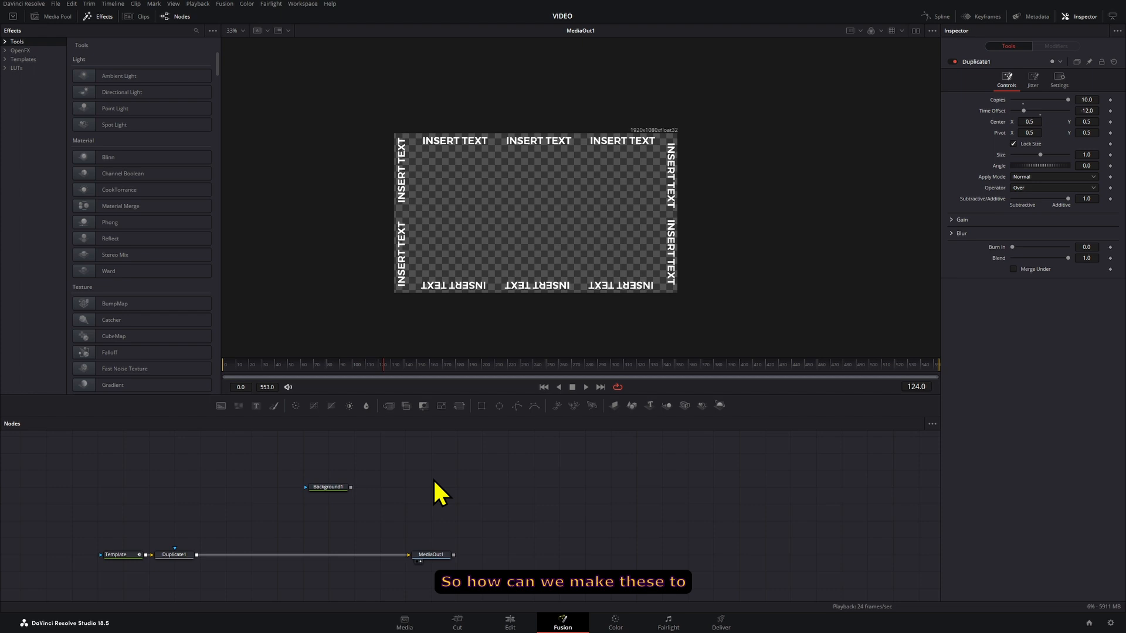
click(224, 364)
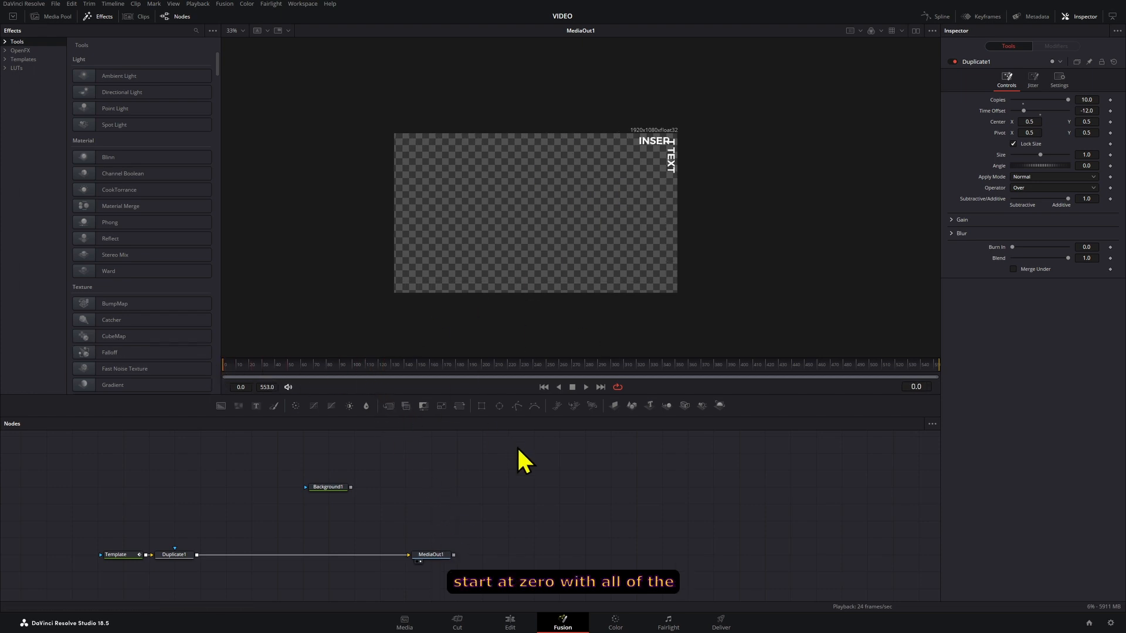
mouse_move(235, 573)
text(TIME)
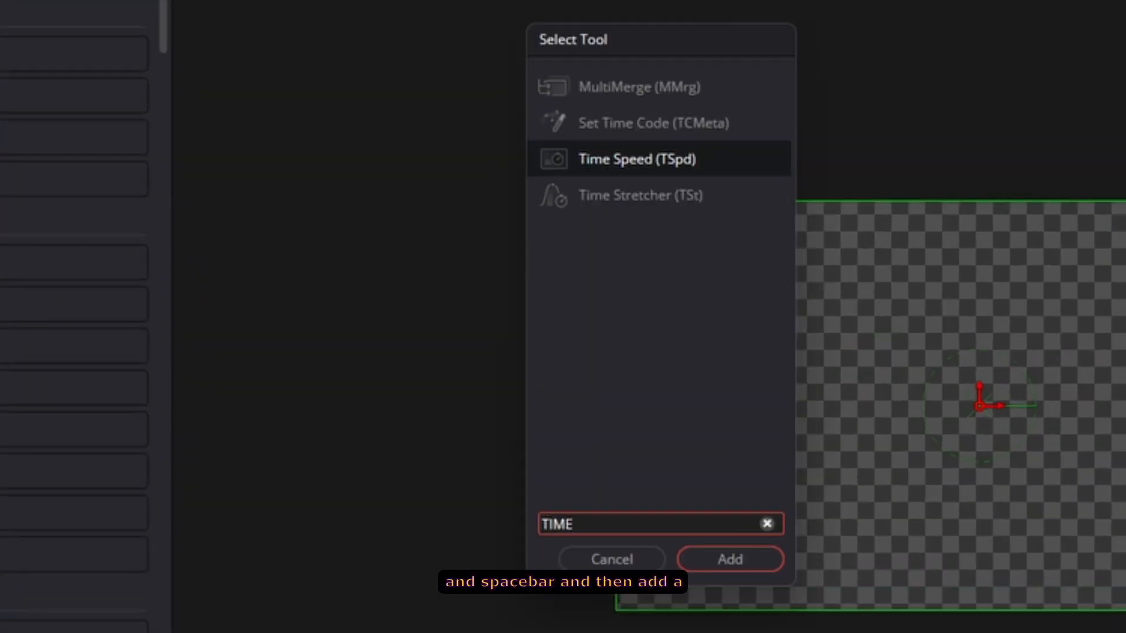
Add a Time Stretcher after Duplicate1, scrub the loop, and return to the Edit page.
click(729, 559)
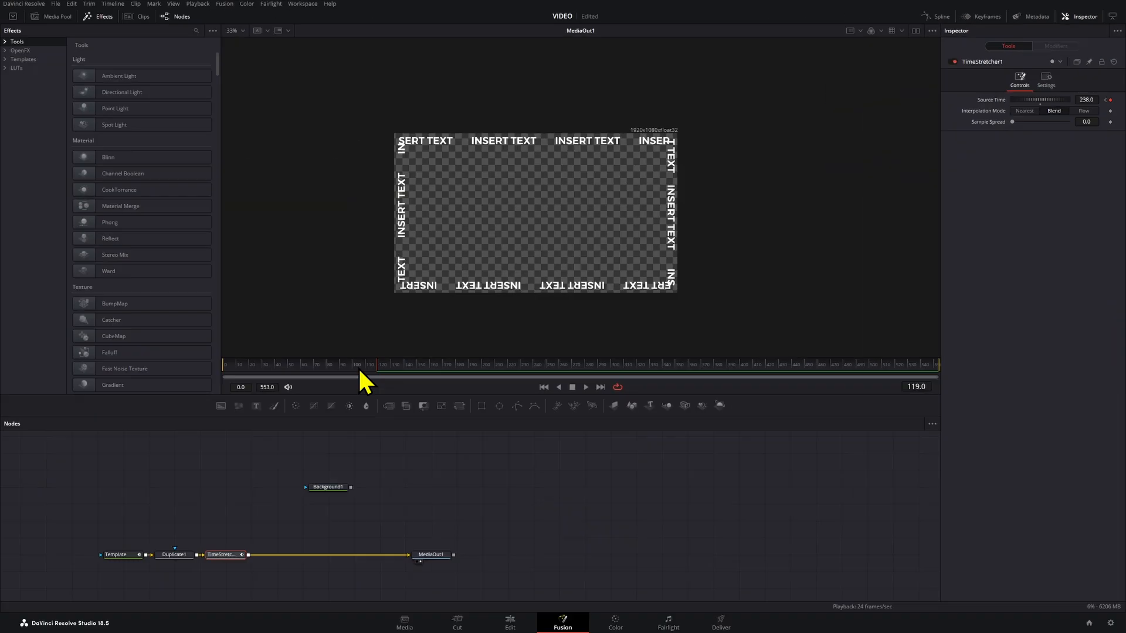
click(585, 386)
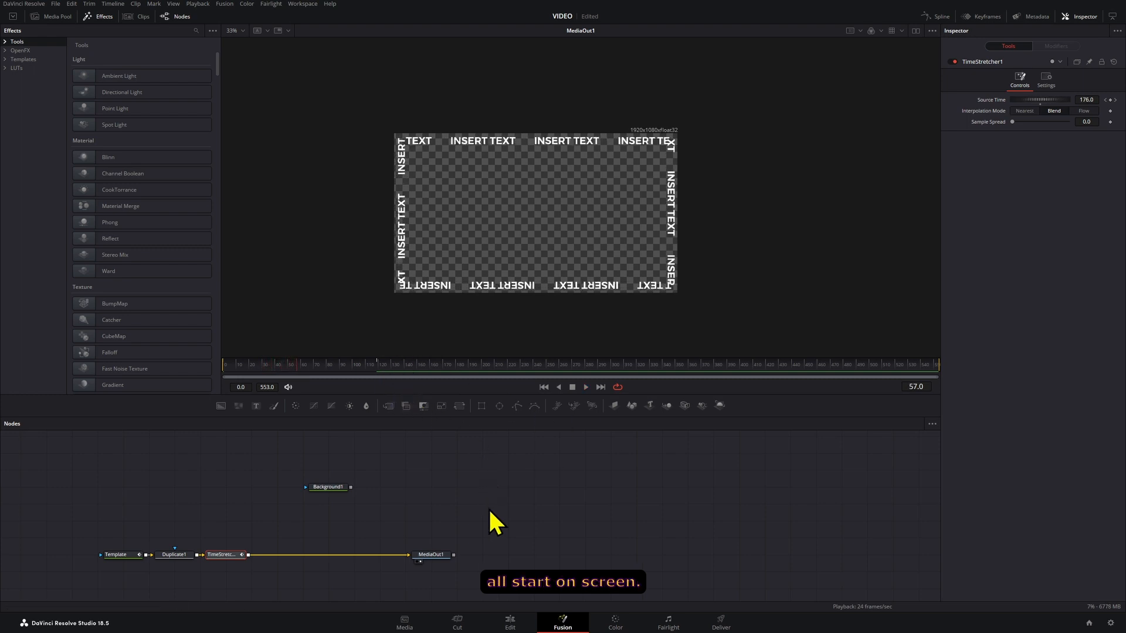
click(509, 622)
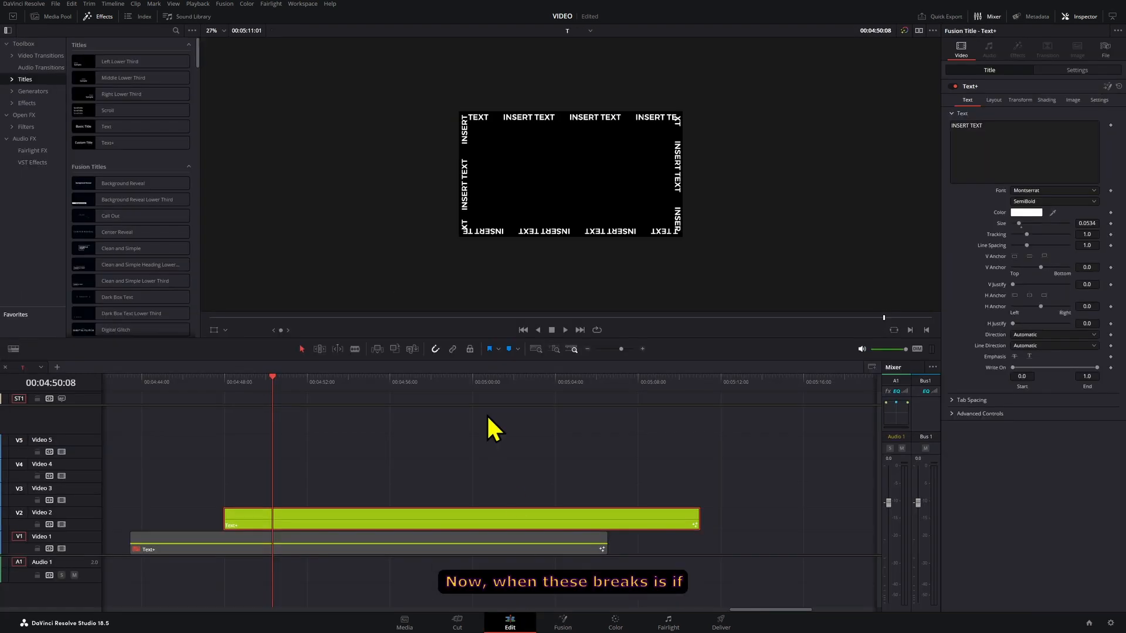
Change the Text+ clip duration to a 5-second preset, then revise it again.
right_click(467, 518)
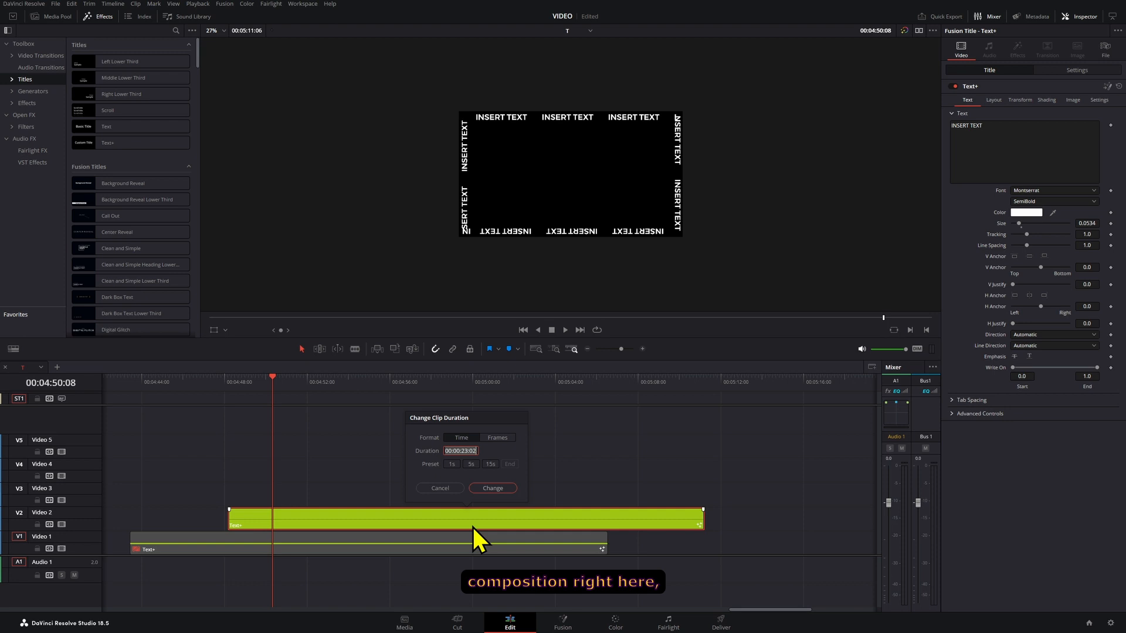
click(465, 450)
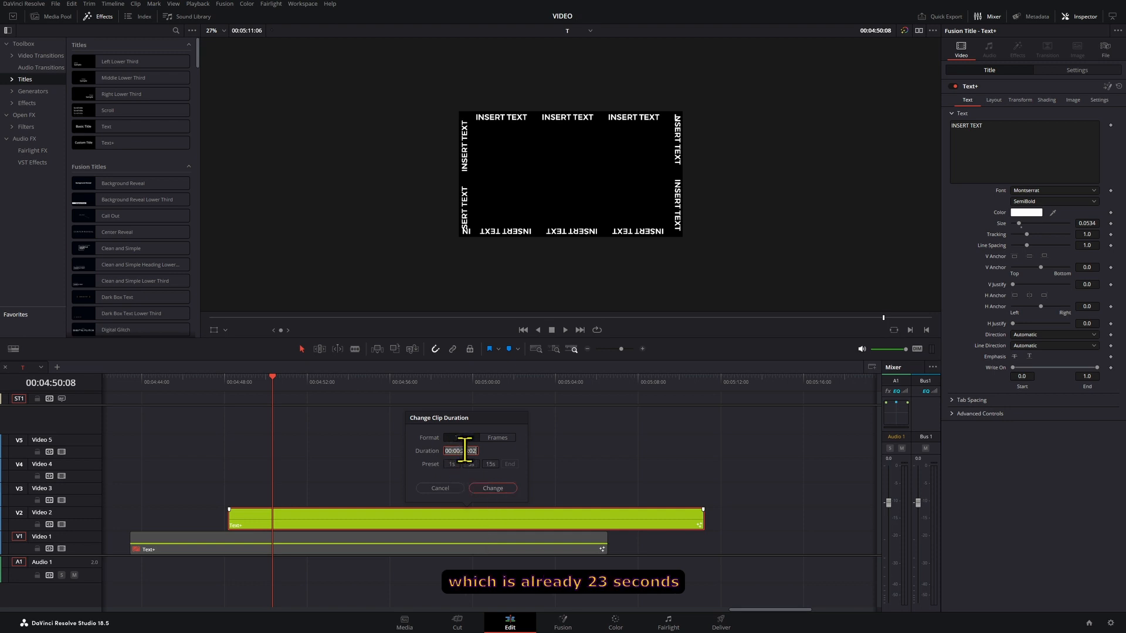
click(471, 464)
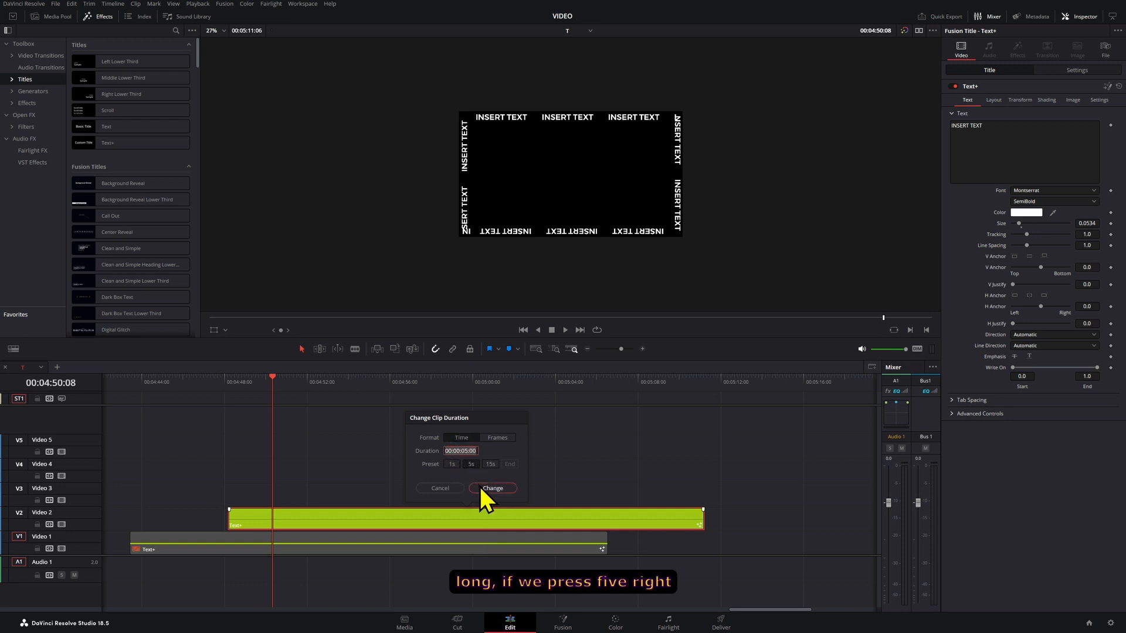
click(492, 488)
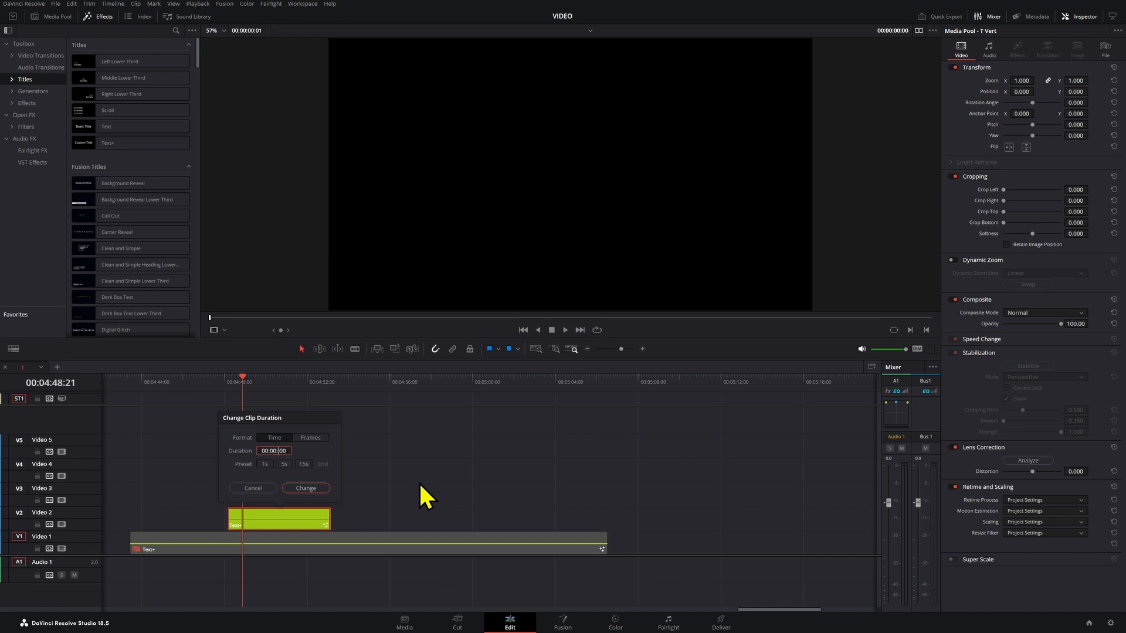
click(304, 487)
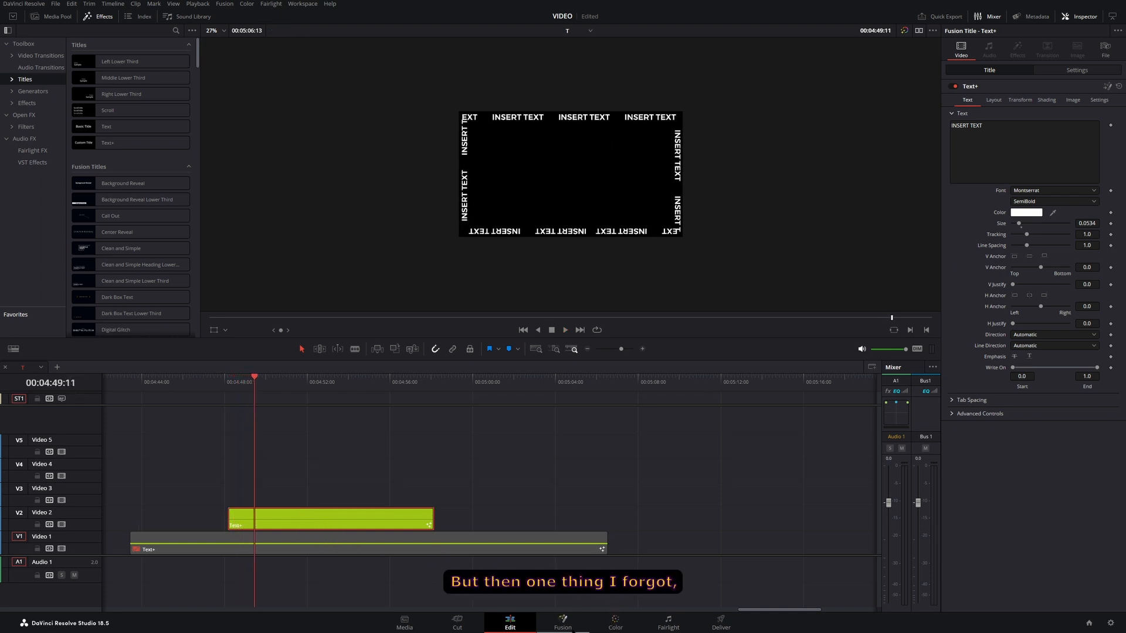
Inspect TimeStretcher1's looping Source Time curve at frame 120 in Fusion, then return to Edit.
click(562, 623)
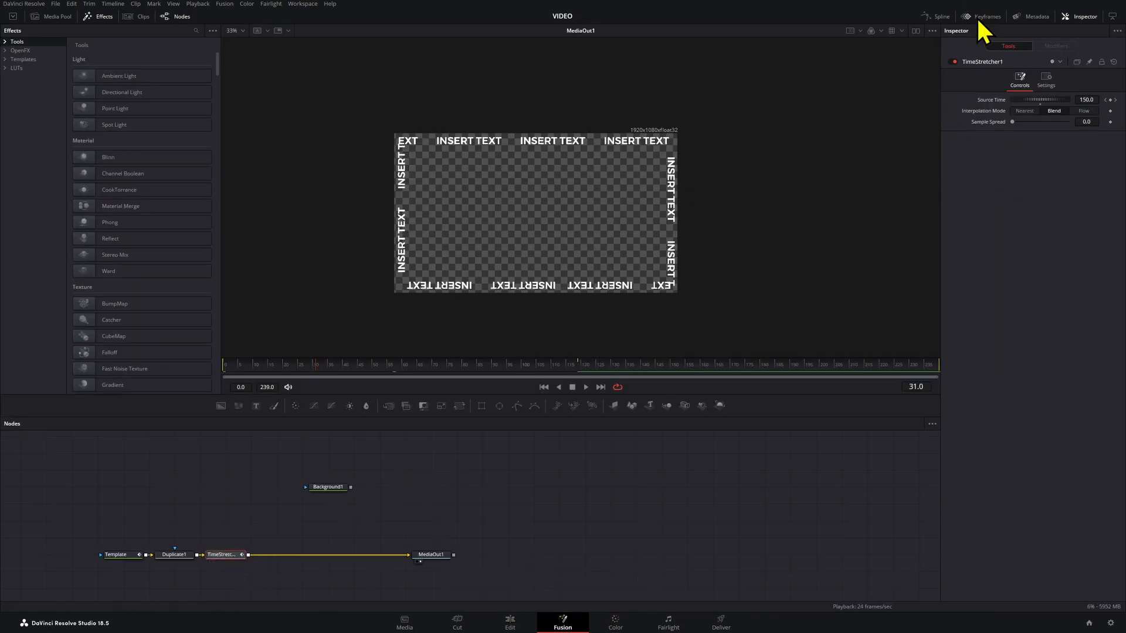
click(941, 16)
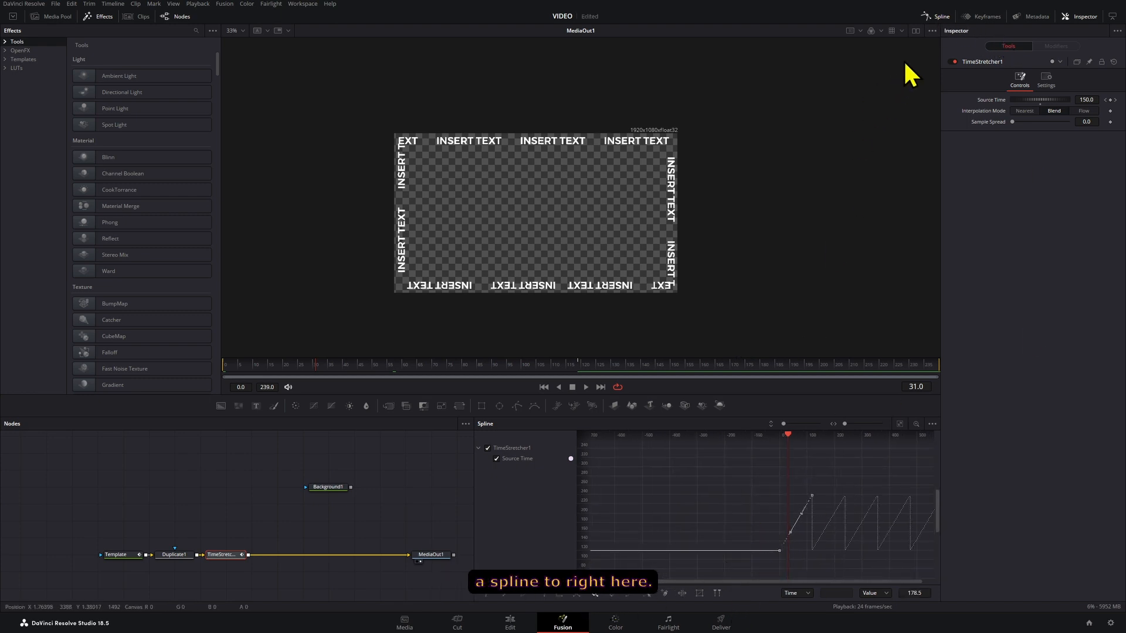
click(585, 387)
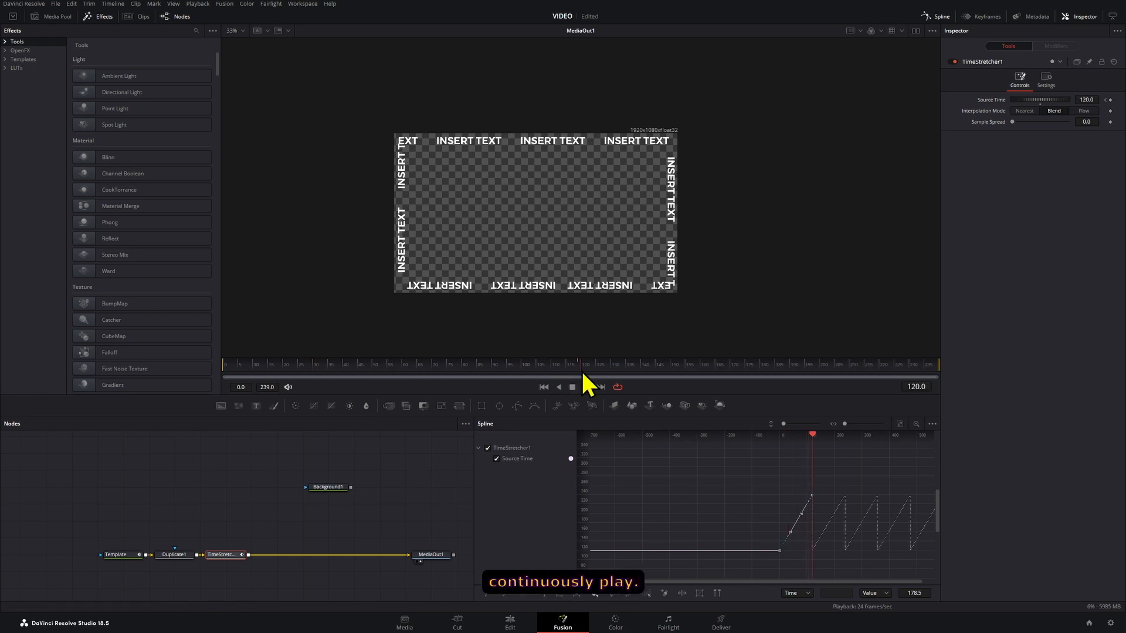
click(509, 623)
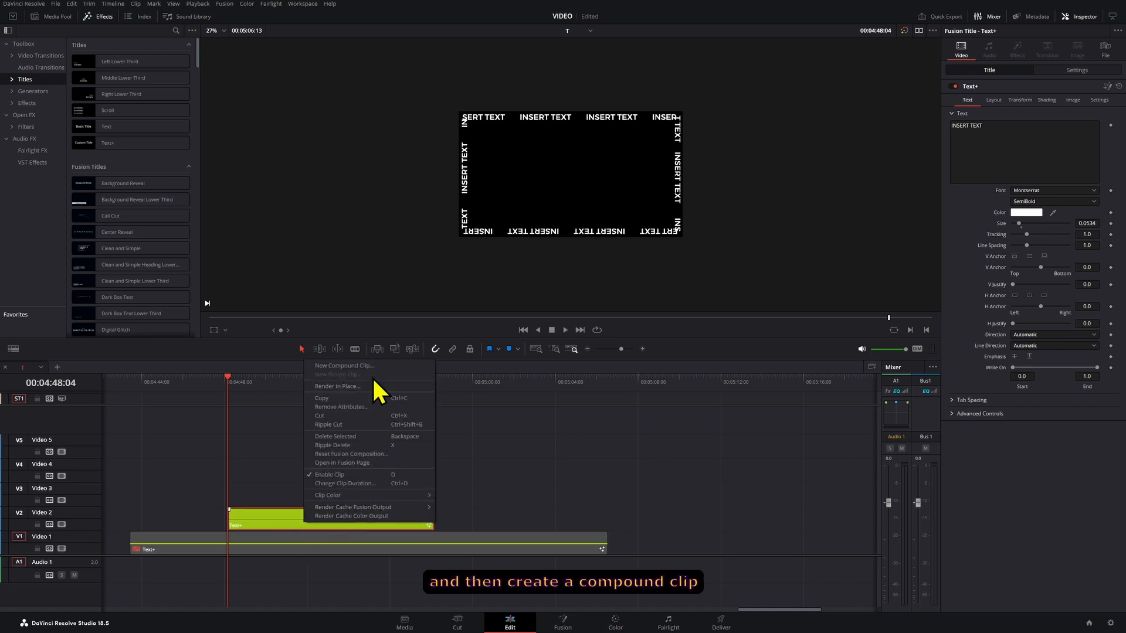
click(344, 365)
text(tqta)
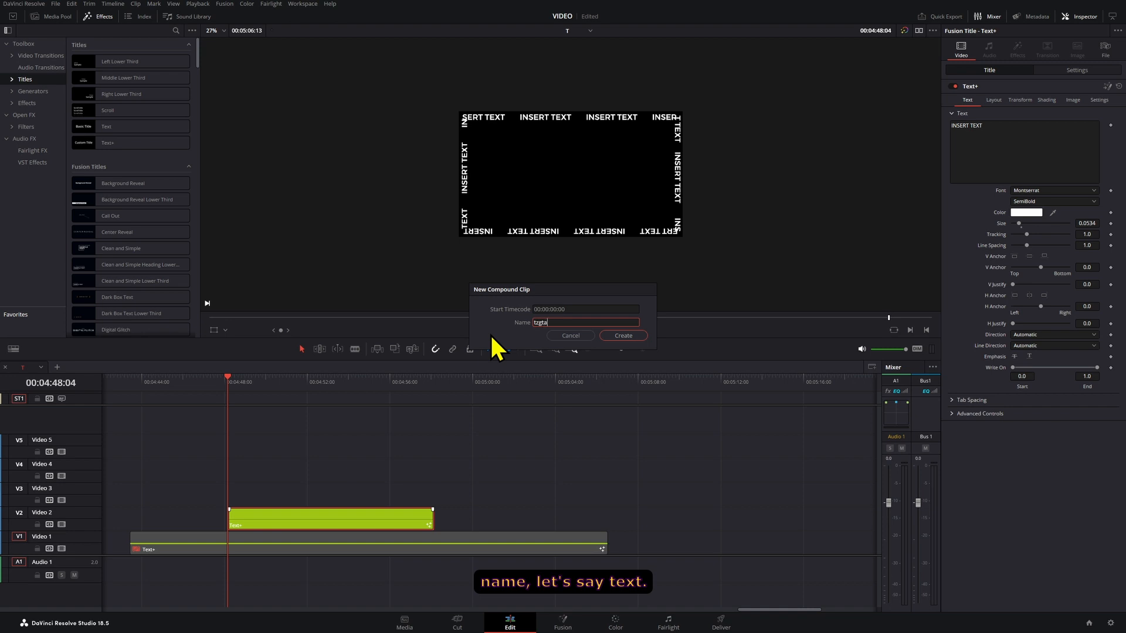
click(621, 335)
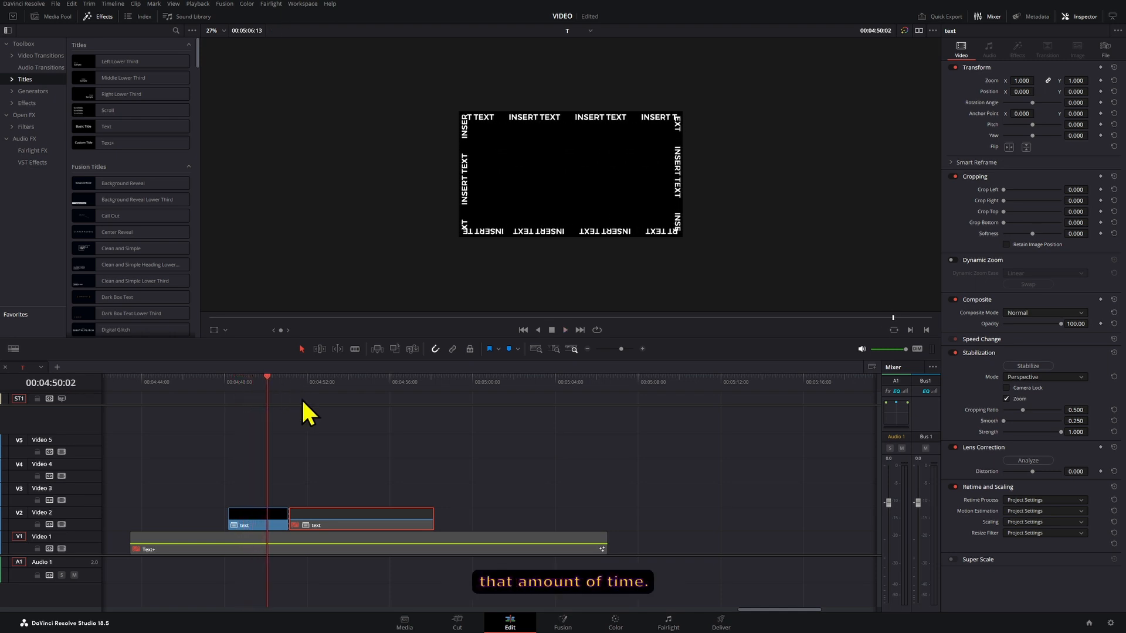
click(330, 517)
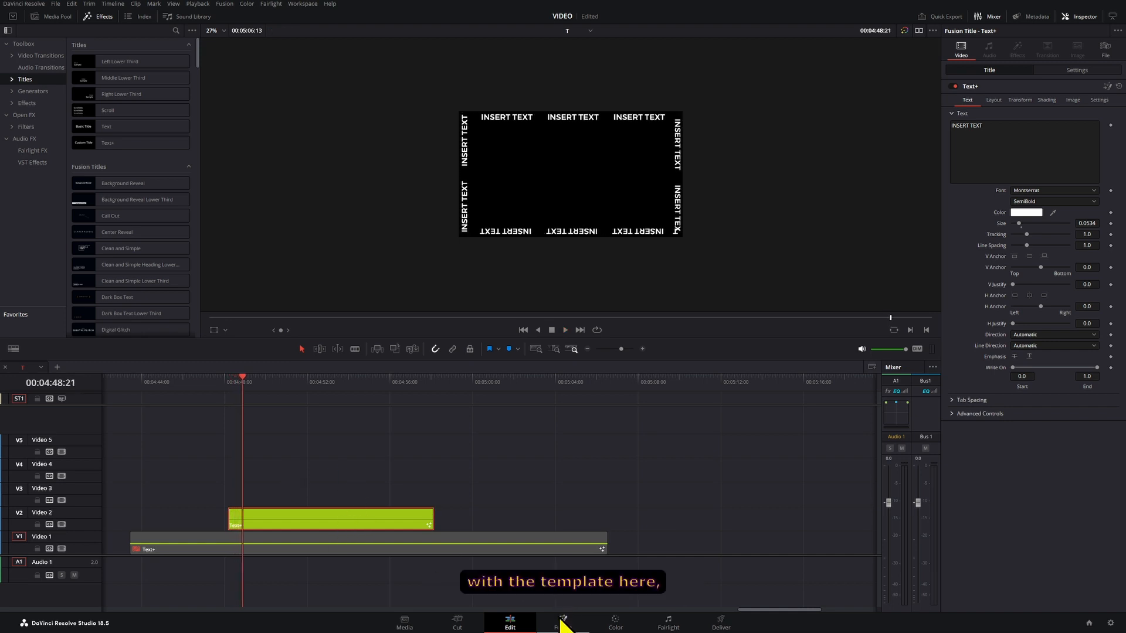
In Fusion, view the Template's Position on path curve and select Duplicate1 to show its copies and time offset.
click(562, 623)
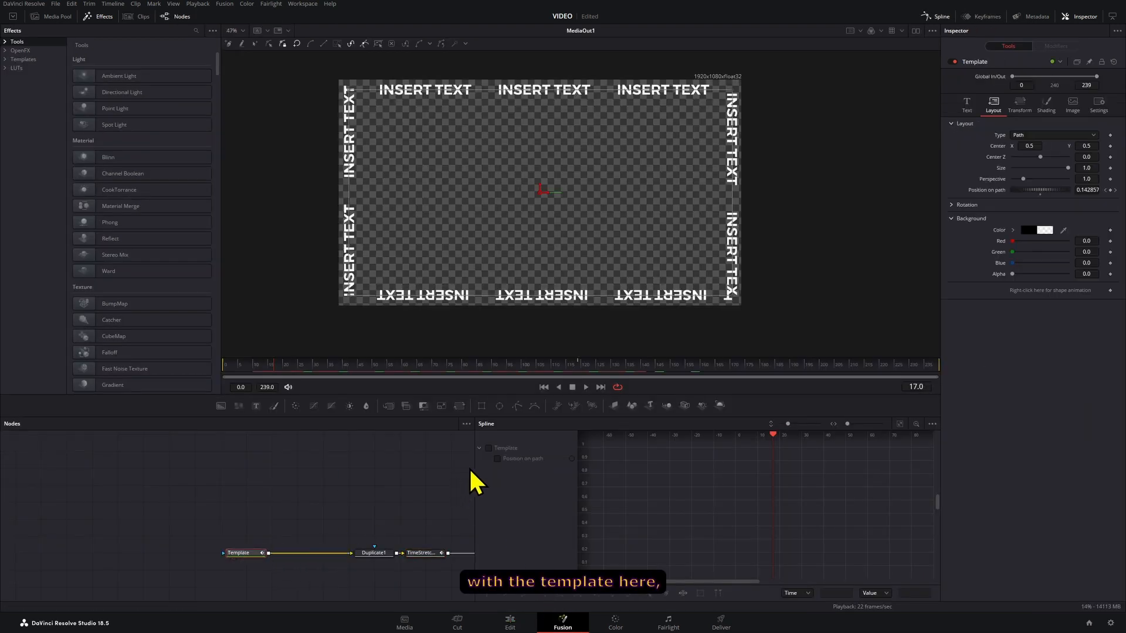
click(496, 457)
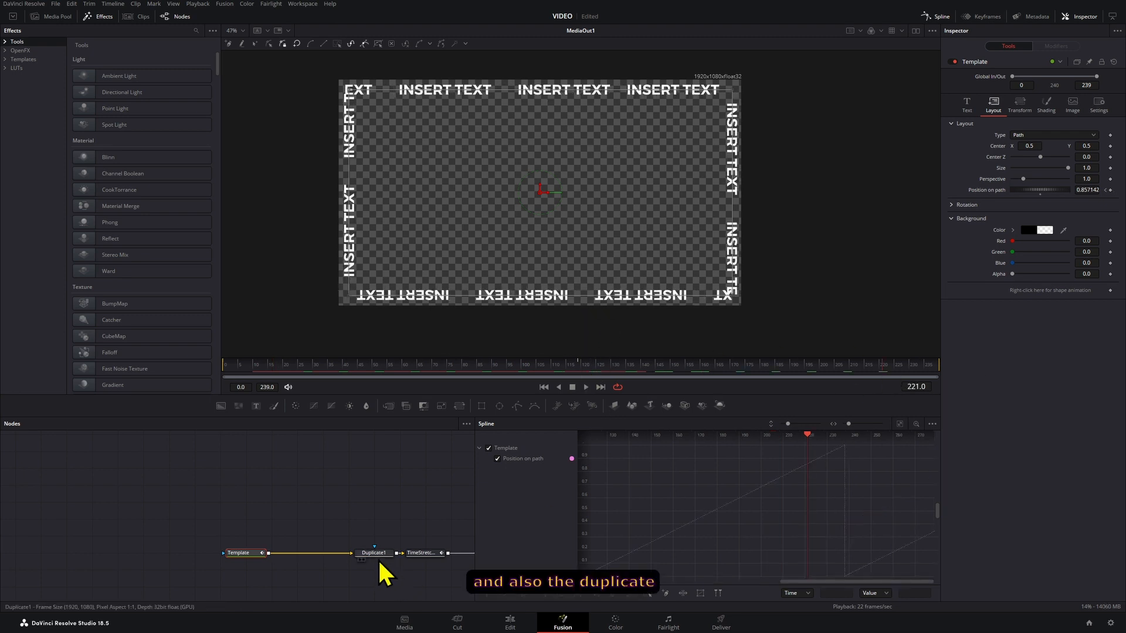
click(373, 553)
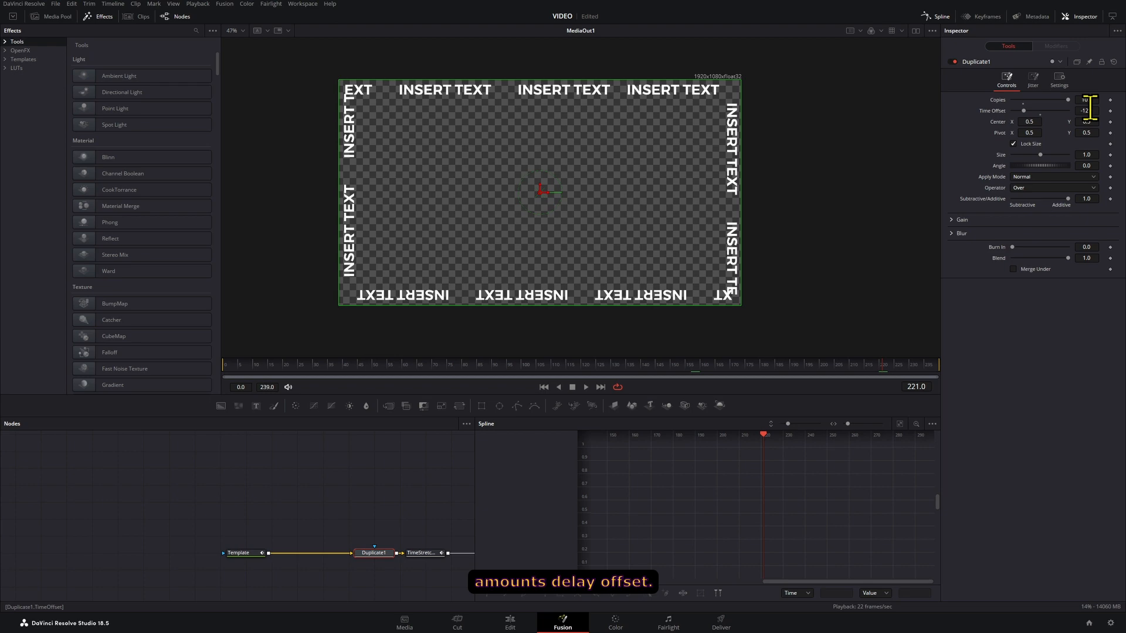